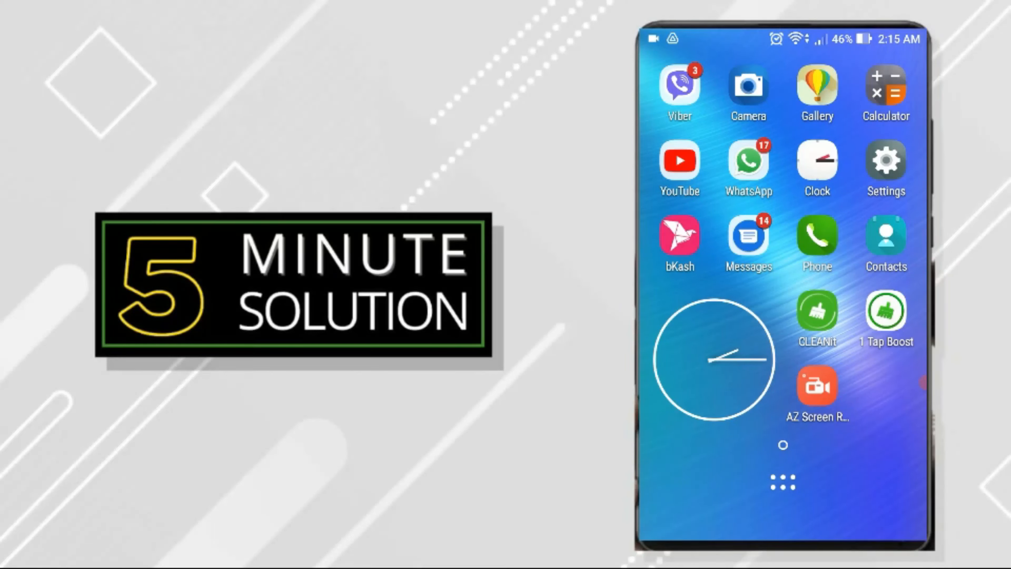
Launch Chrome from the home screen to its Google start page.
{"action": "left_click", "coordinate": [747, 160]}
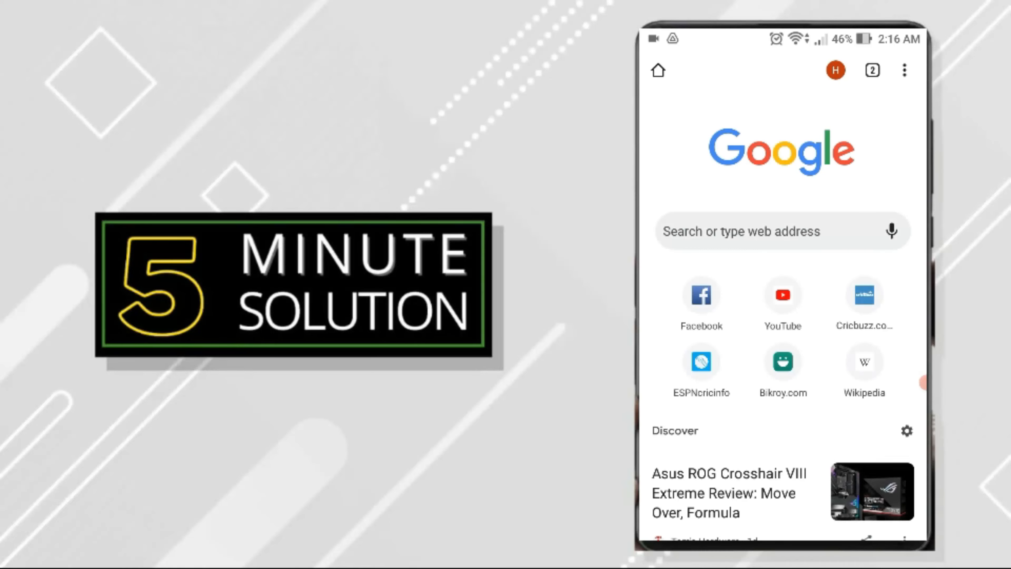
Search Google for 'google translate' so the translator widget shows in the results.
{"action": "left_click", "coordinate": [742, 231]}
{"action": "type", "text": "go"}
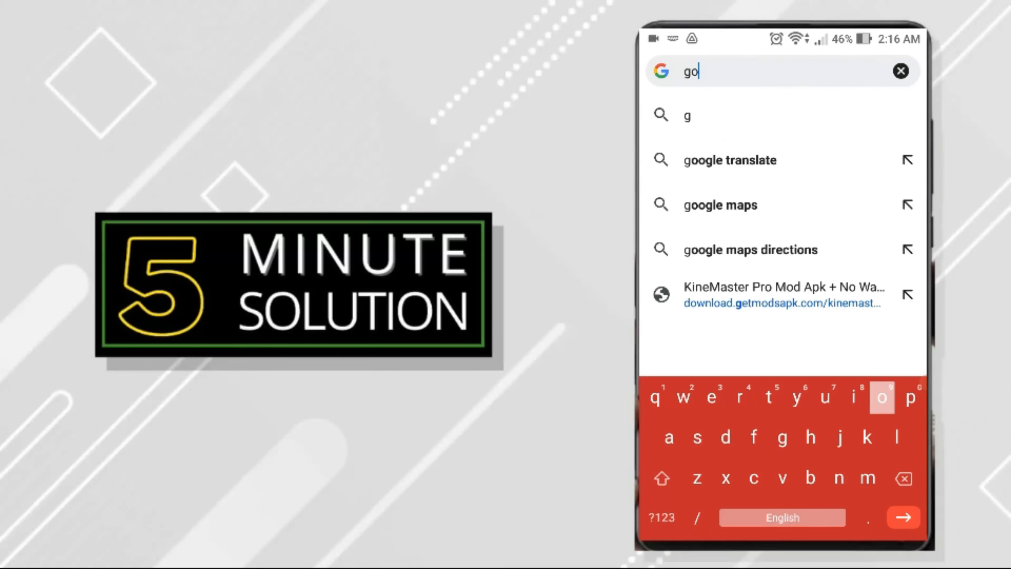
{"action": "left_click", "coordinate": [903, 517]}
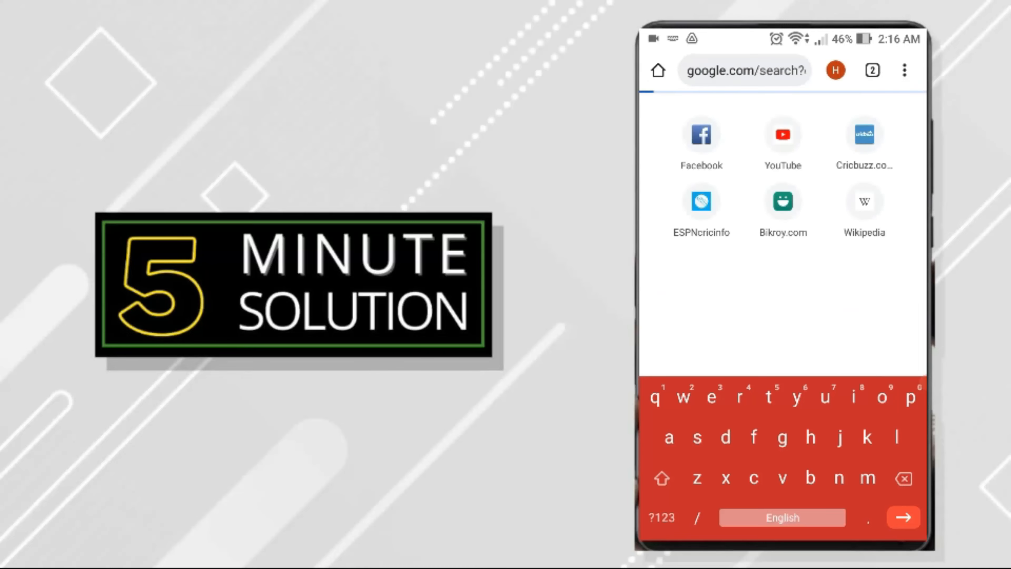
{"action": "left_click", "coordinate": [903, 517]}
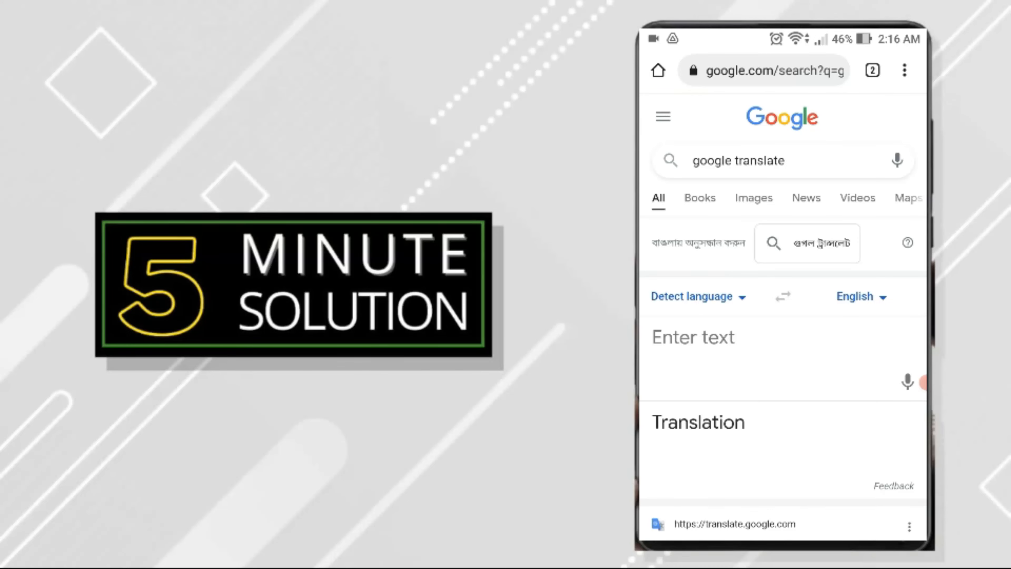
Set translation to English → Bangla and translate 'Thanks', getting ধন্যবাদ.
{"action": "left_click", "coordinate": [695, 296]}
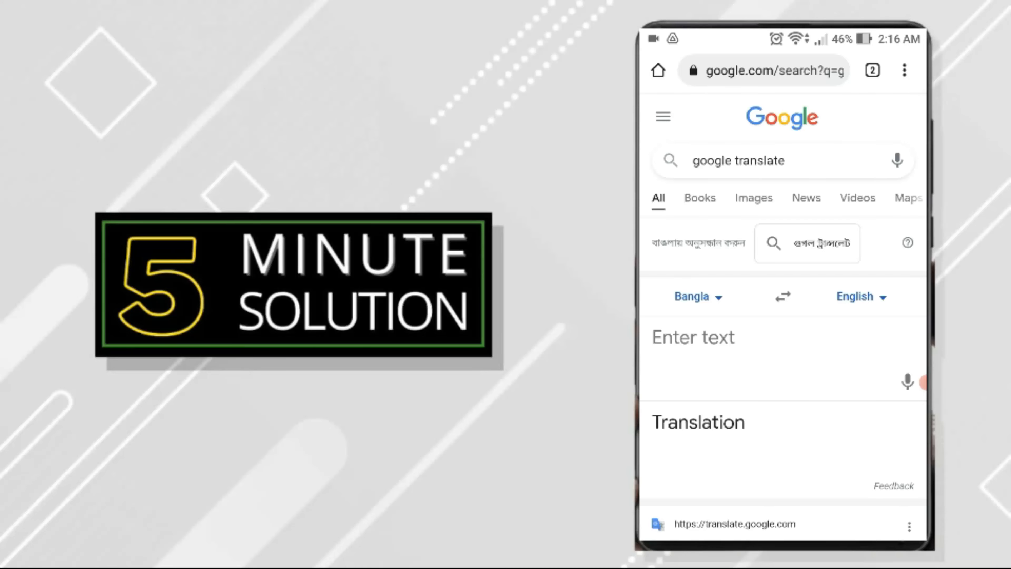
{"action": "left_click", "coordinate": [782, 297]}
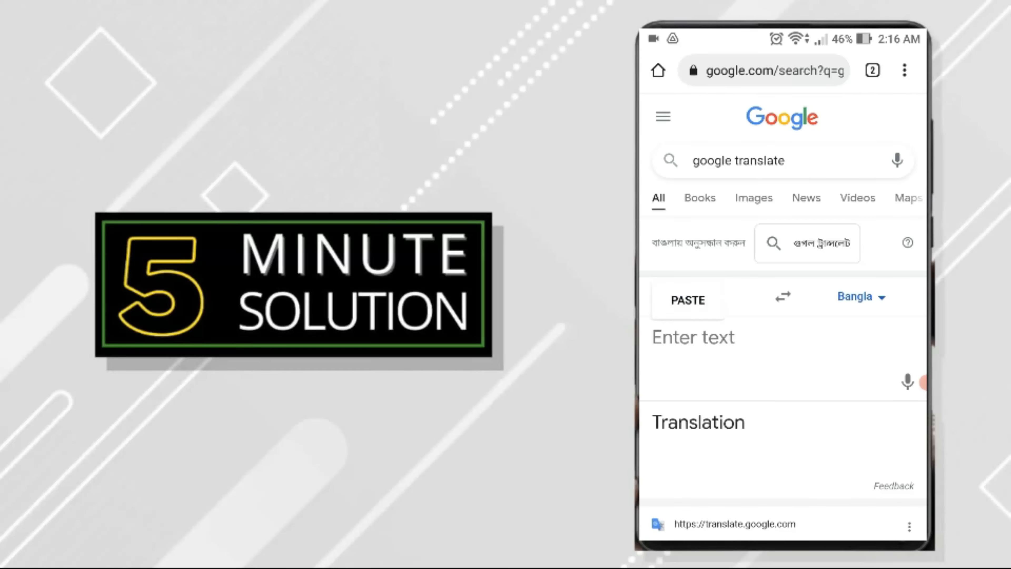
{"action": "type", "text": "Thanks"}
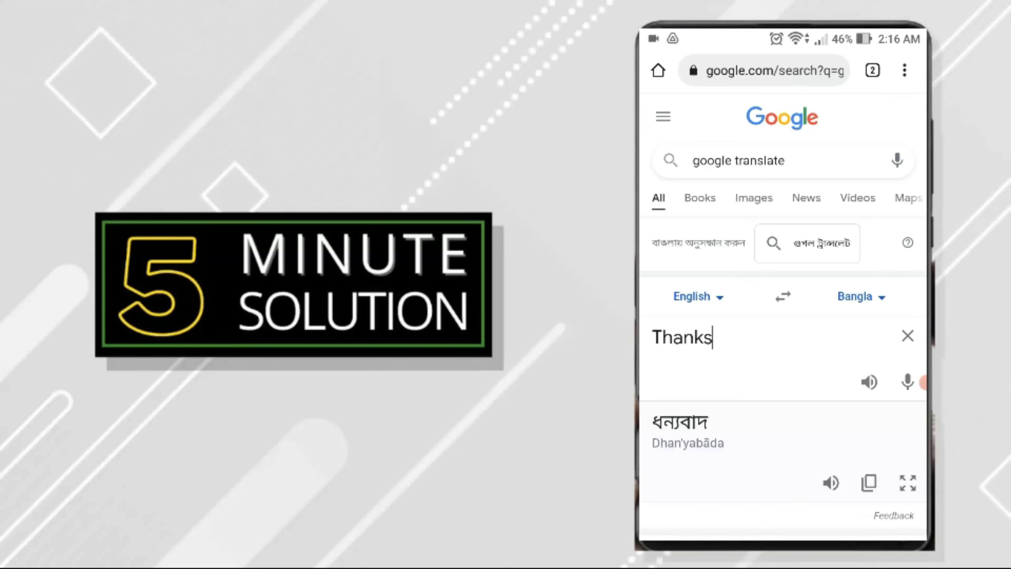
{"action": "scroll", "scroll_direction": "down", "scroll_amount": 3}
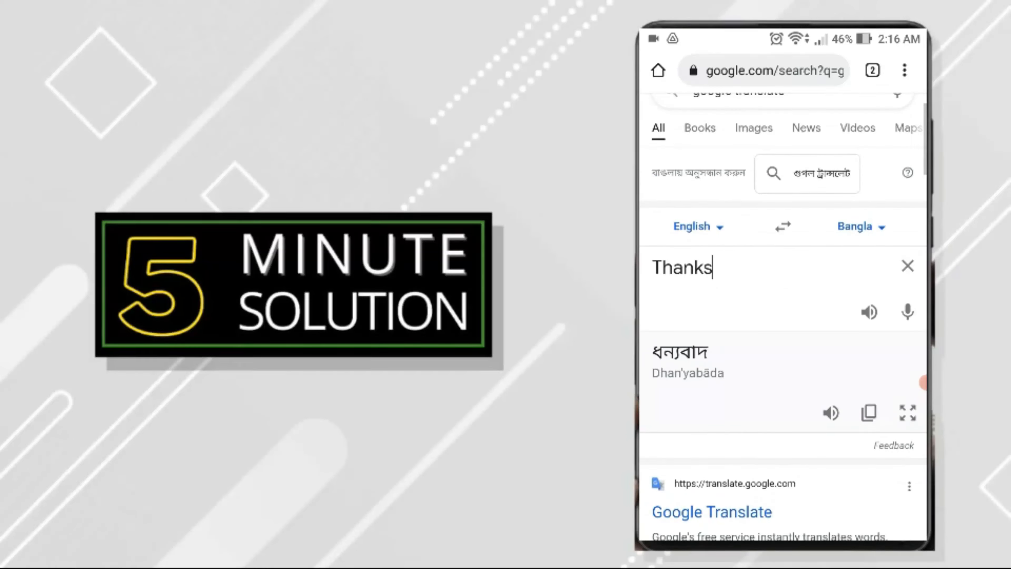